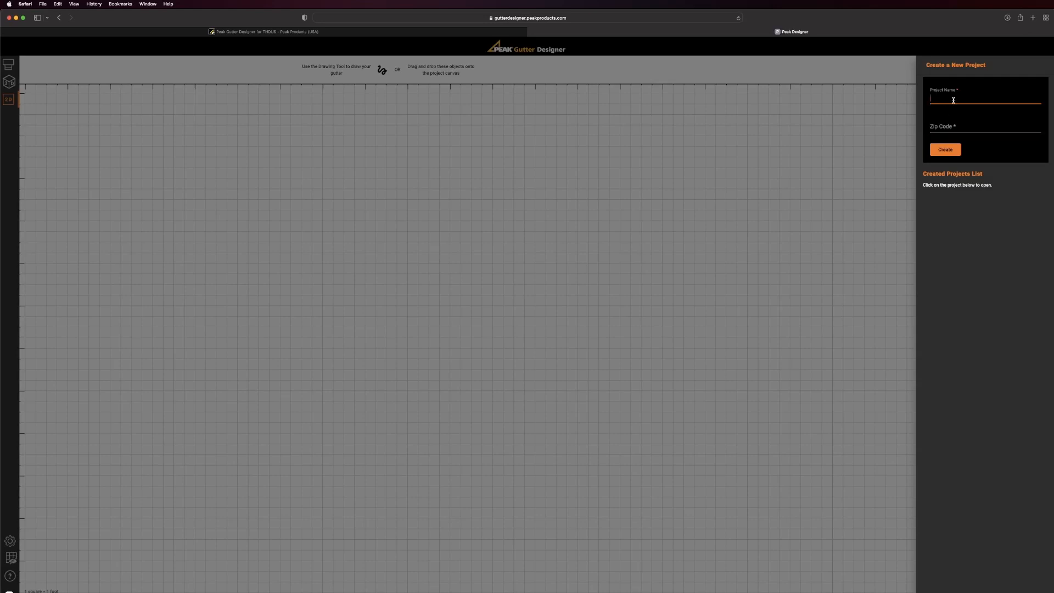
- Create a new project named 'Gutter Project' with zip code 98007
{"action": "type", "text": "Gutter P"}
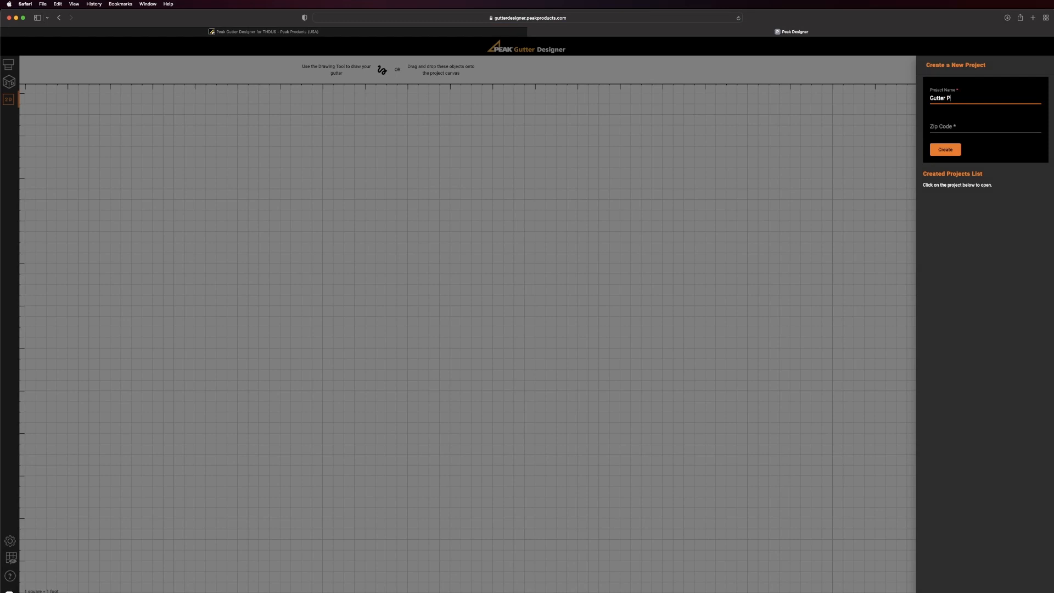
{"action": "type", "text": "roject"}
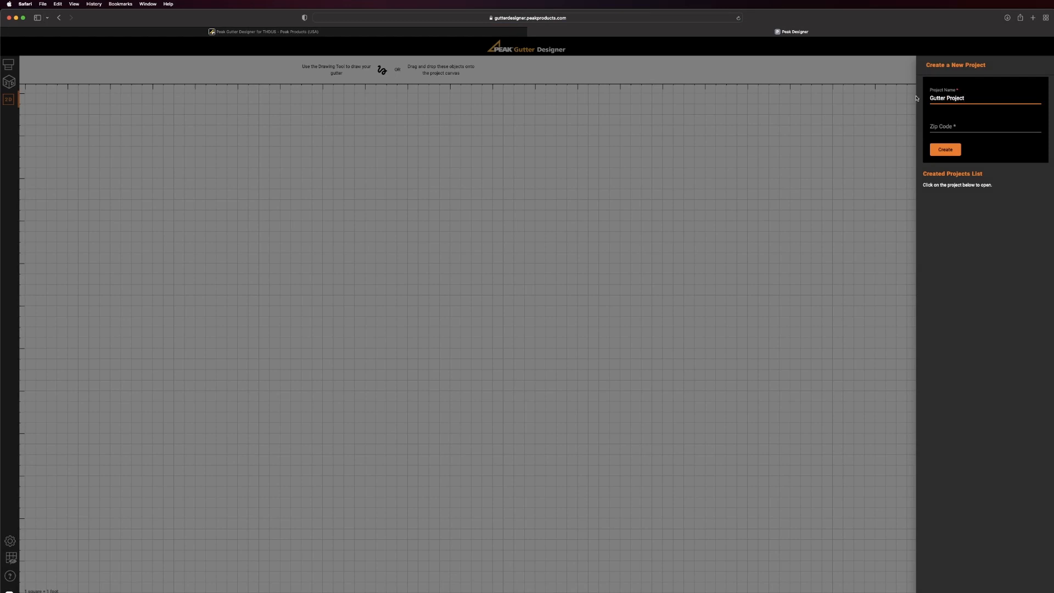
{"action": "left_click", "coordinate": [981, 129]}
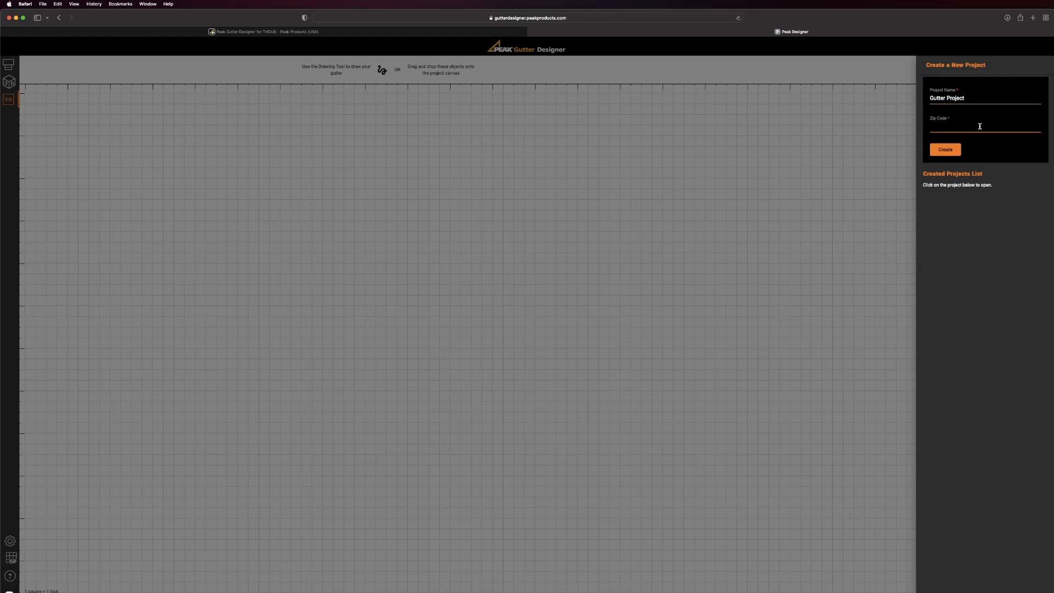
{"action": "type", "text": "9800"}
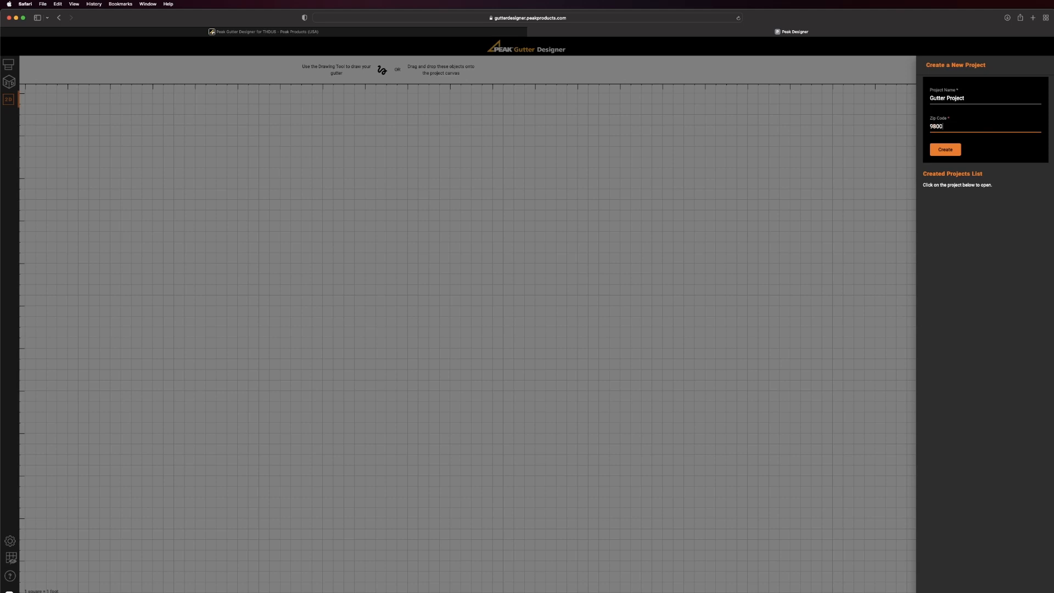
{"action": "type", "text": "7"}
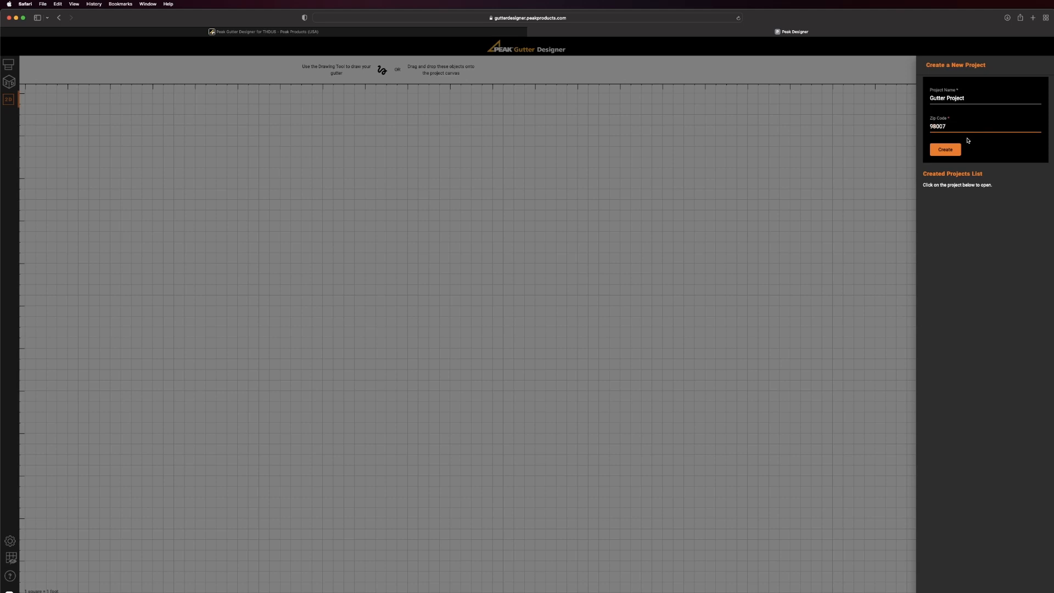
{"action": "left_click", "coordinate": [944, 150]}
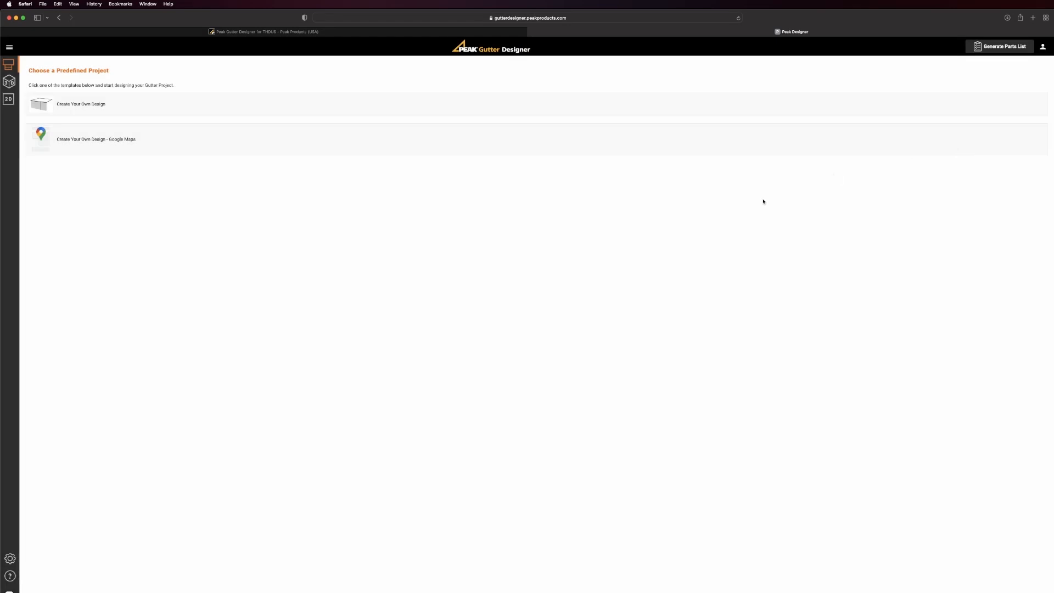
{"action": "mouse_move", "coordinate": [129, 141]}
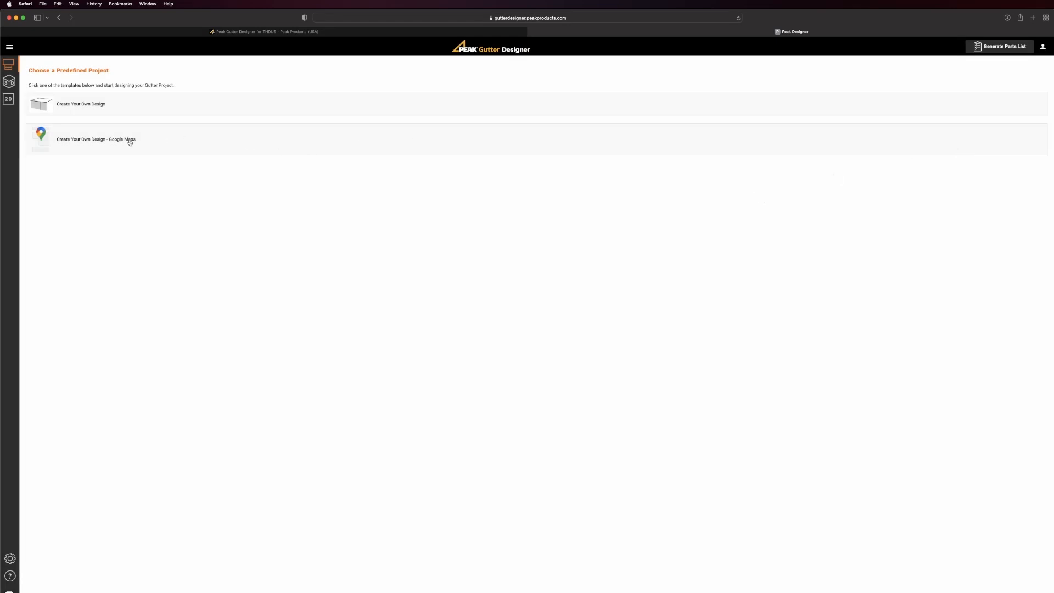
- Choose 'Create Your Own Design - Google Maps' and enter the house address for the background map
{"action": "left_click", "coordinate": [95, 139]}
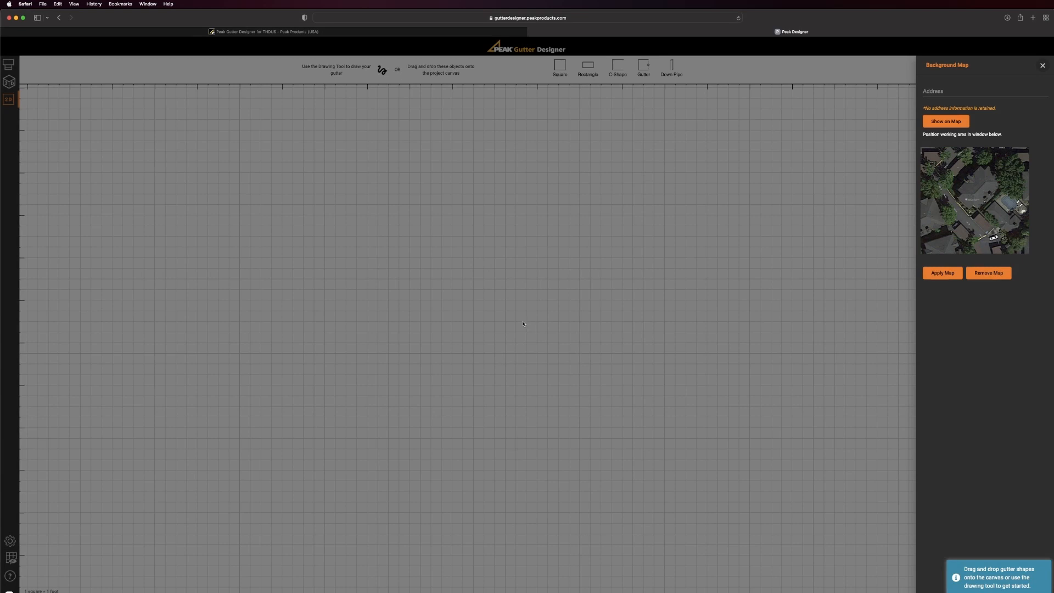
{"action": "mouse_move", "coordinate": [396, 83]}
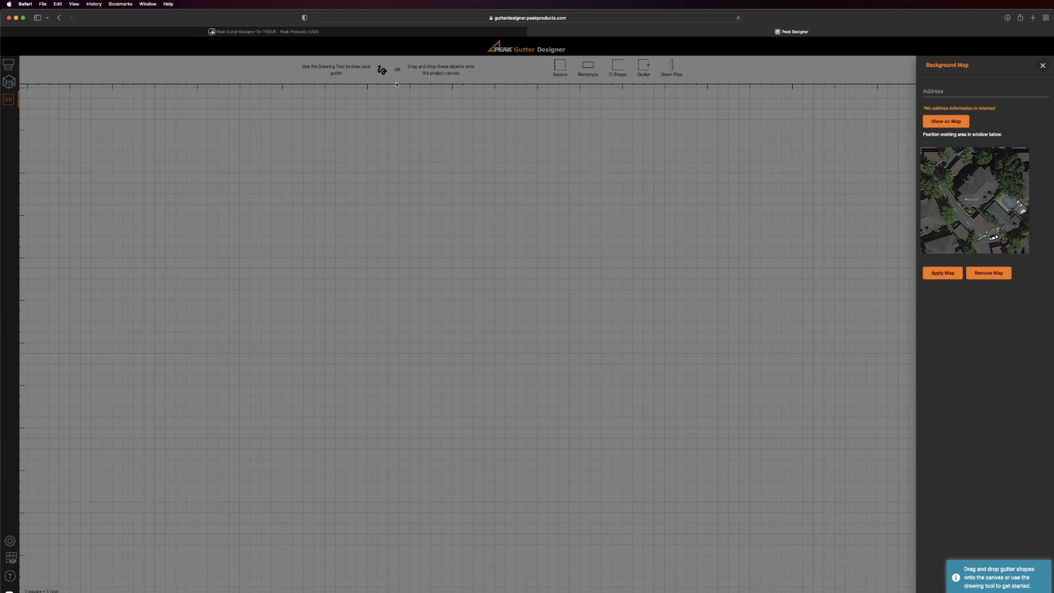
{"action": "left_click", "coordinate": [975, 92]}
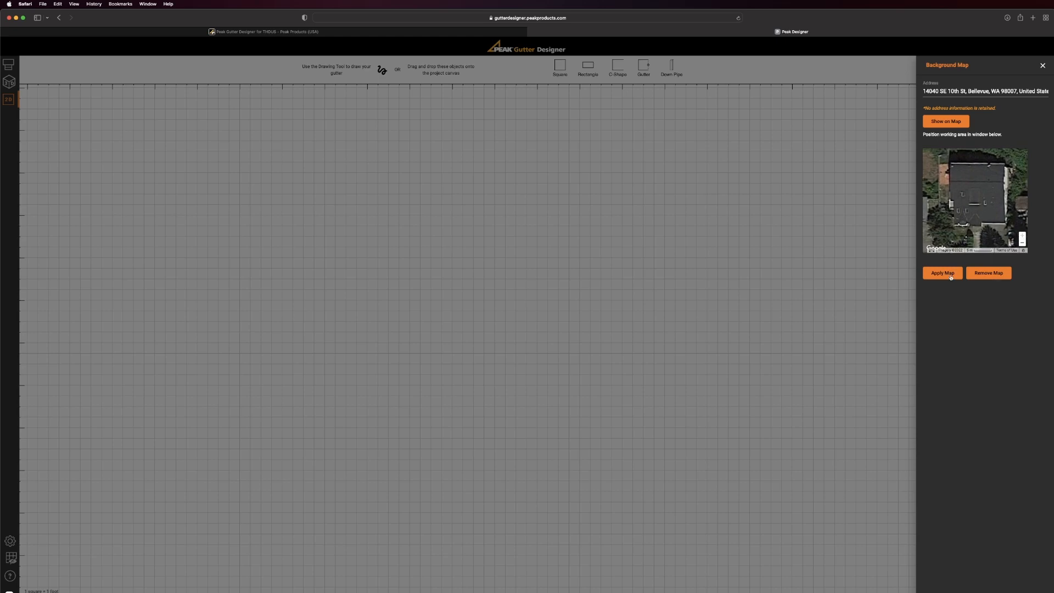
- Apply the house's satellite map image as the canvas background
{"action": "left_click", "coordinate": [941, 274]}
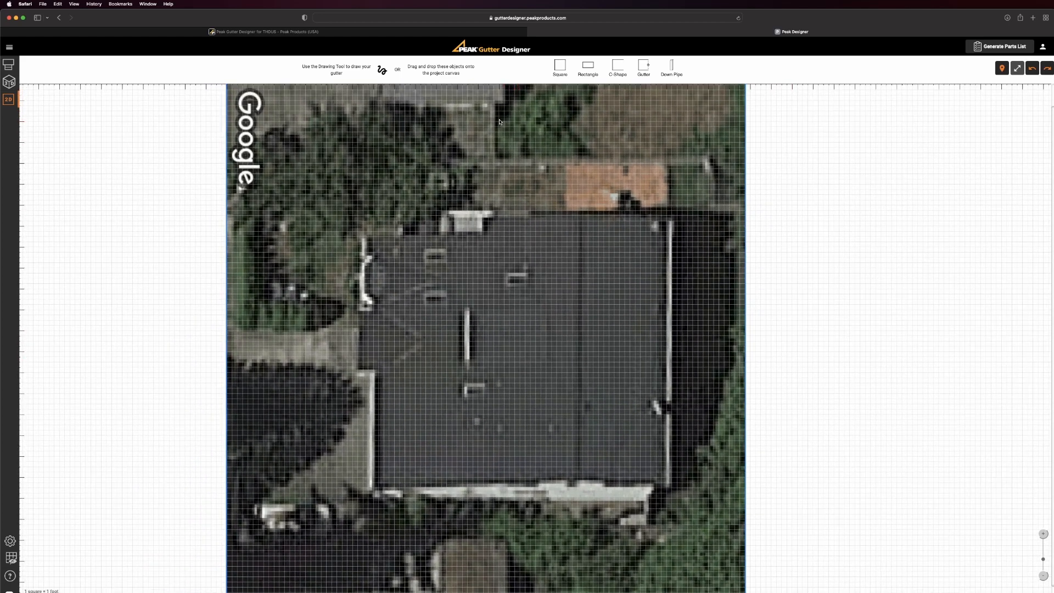
{"action": "mouse_move", "coordinate": [558, 65]}
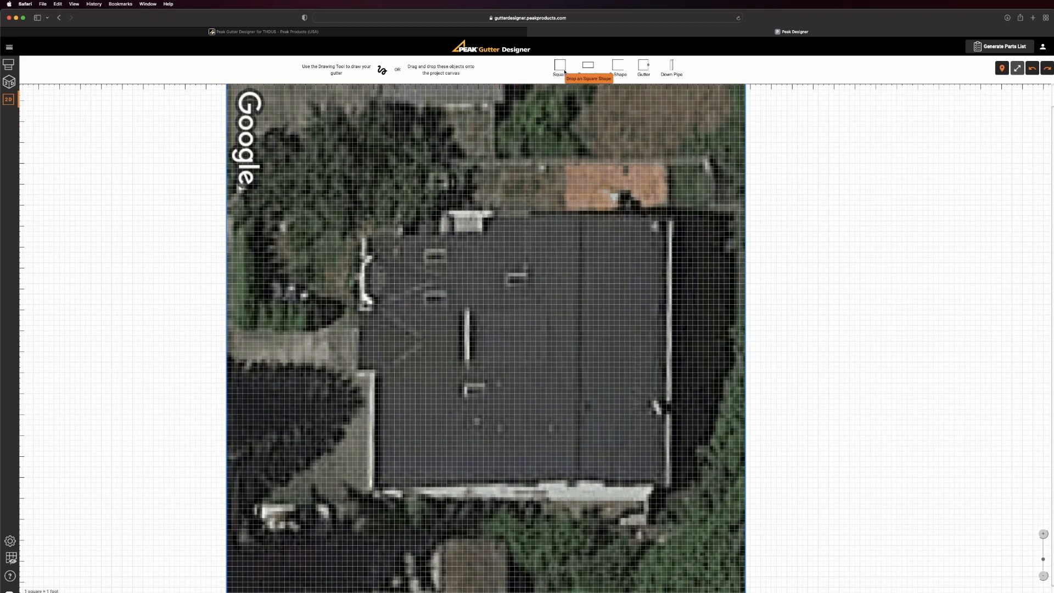
{"action": "mouse_move", "coordinate": [587, 67]}
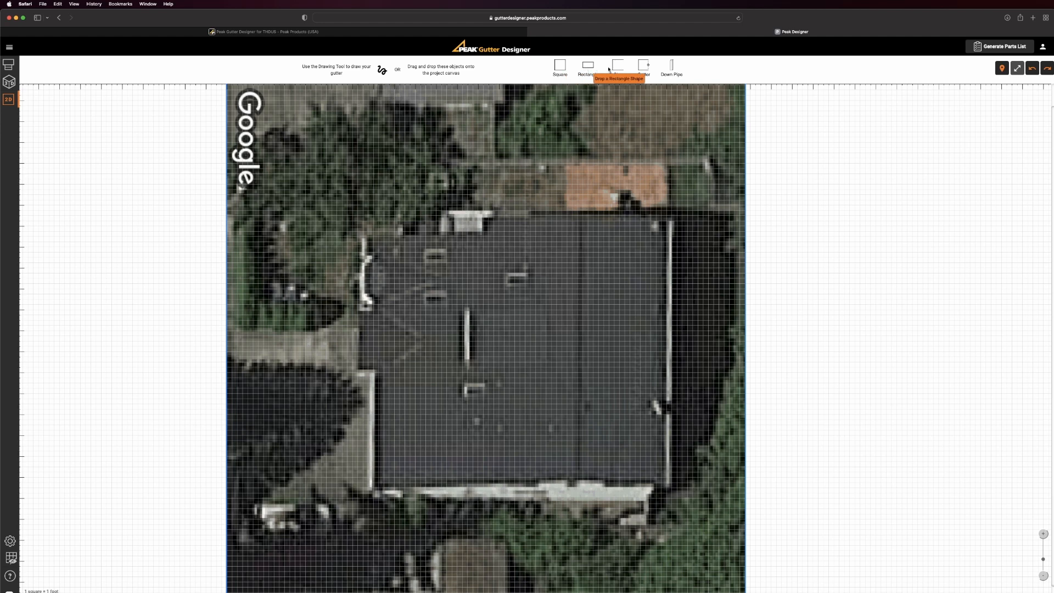
{"action": "mouse_move", "coordinate": [645, 67]}
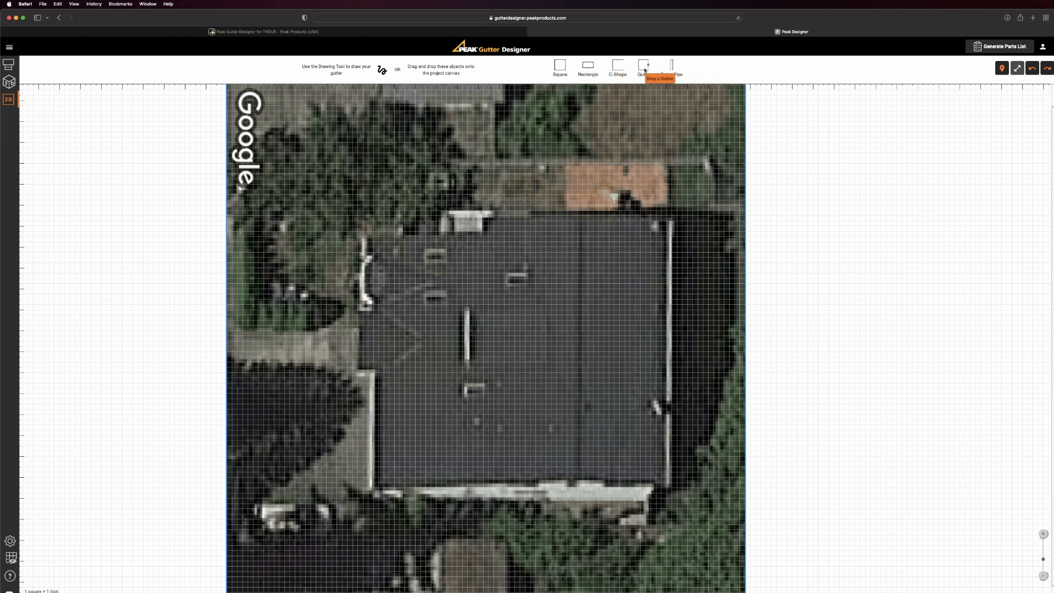
{"action": "mouse_move", "coordinate": [530, 49]}
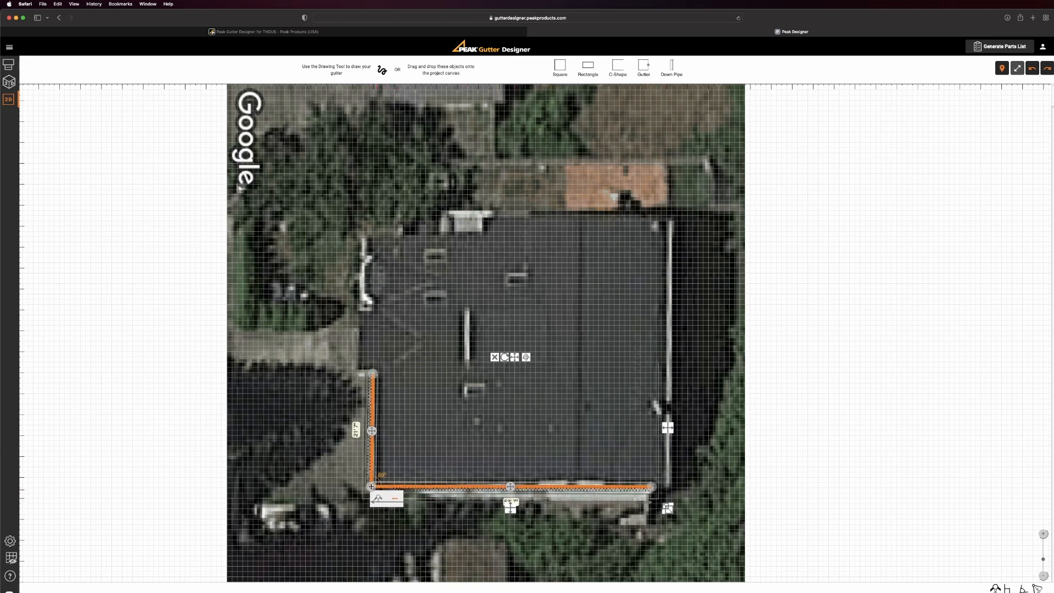
{"action": "mouse_move", "coordinate": [670, 67]}
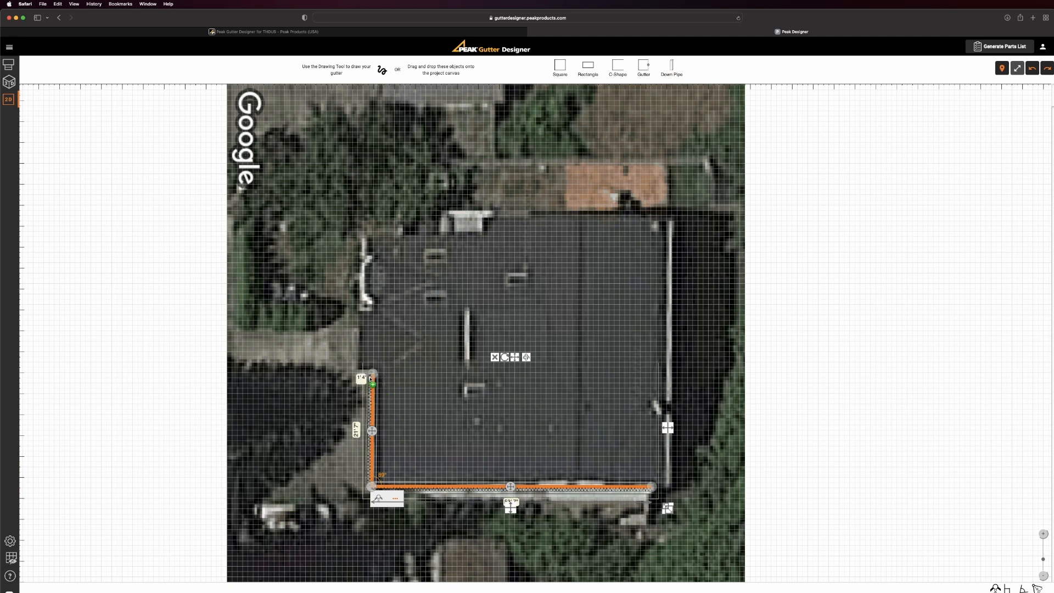
- Place a downpipe at the upper end of the L-shaped gutter run
{"action": "left_click", "coordinate": [372, 377]}
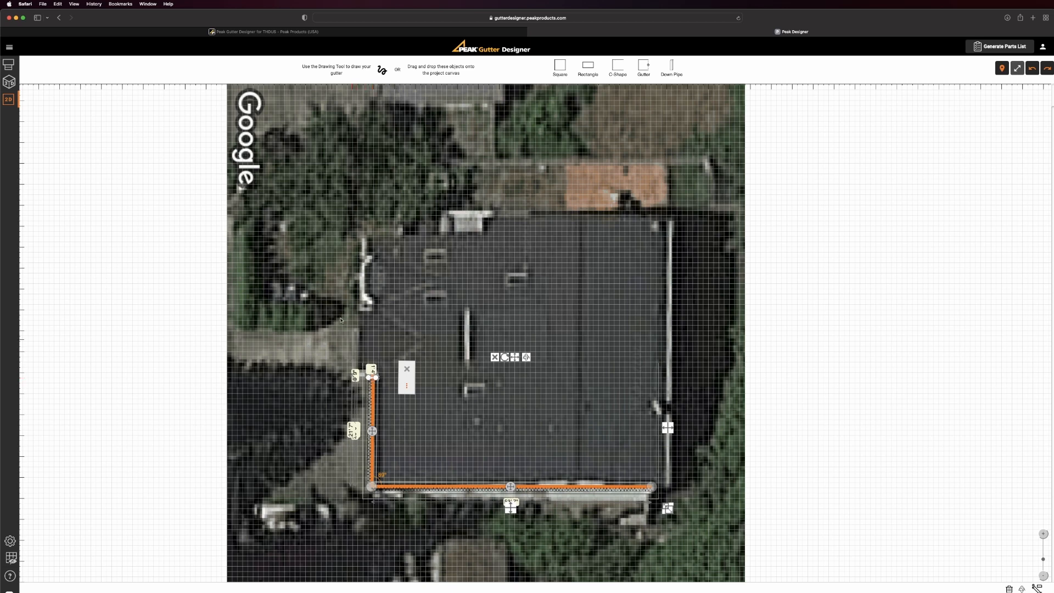
{"action": "mouse_move", "coordinate": [10, 82]}
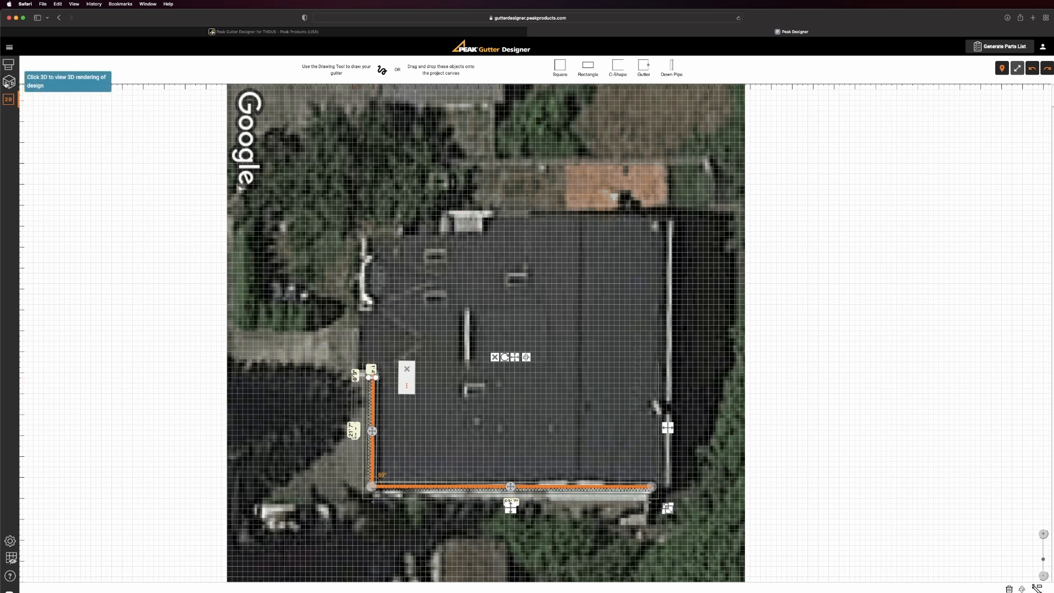
- Switch to the 3D rendering of the gutter design
{"action": "left_click", "coordinate": [10, 82]}
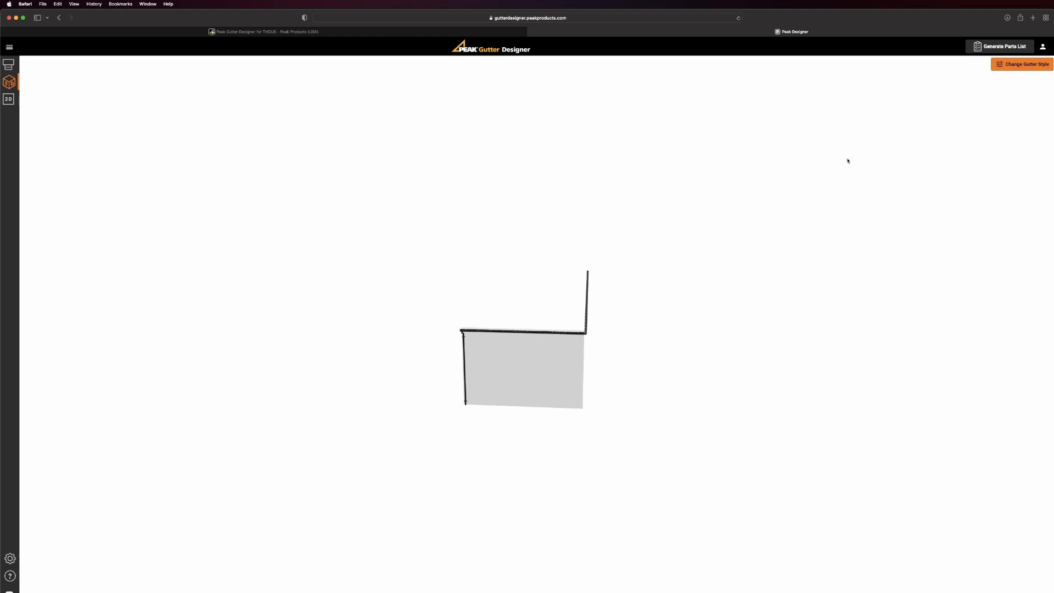
- Set the gutter style to White with gutter guard included and apply it
{"action": "left_click", "coordinate": [1021, 64]}
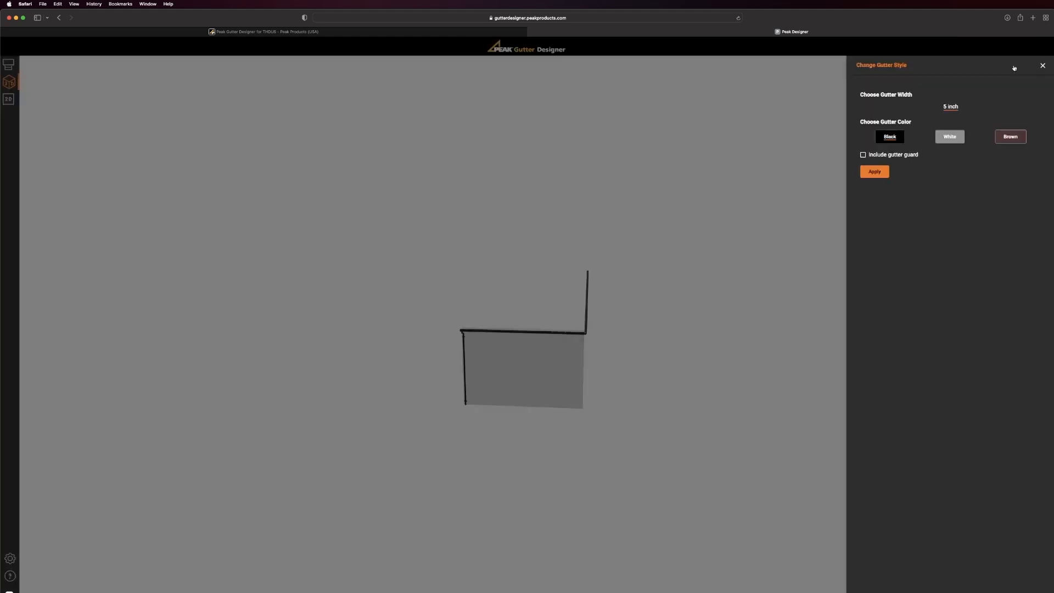
{"action": "mouse_move", "coordinate": [952, 122]}
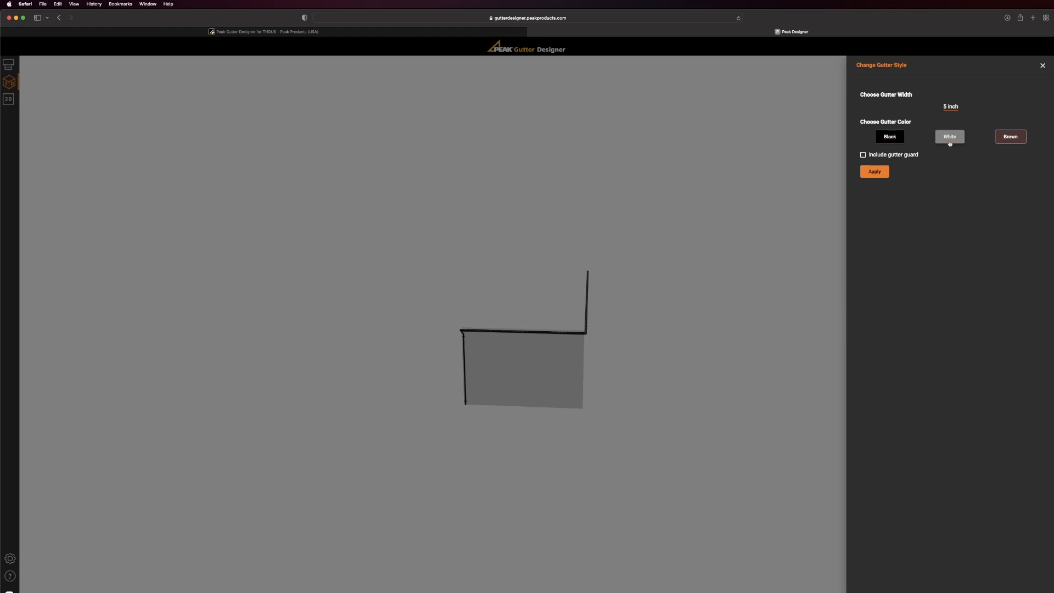
{"action": "left_click", "coordinate": [862, 155]}
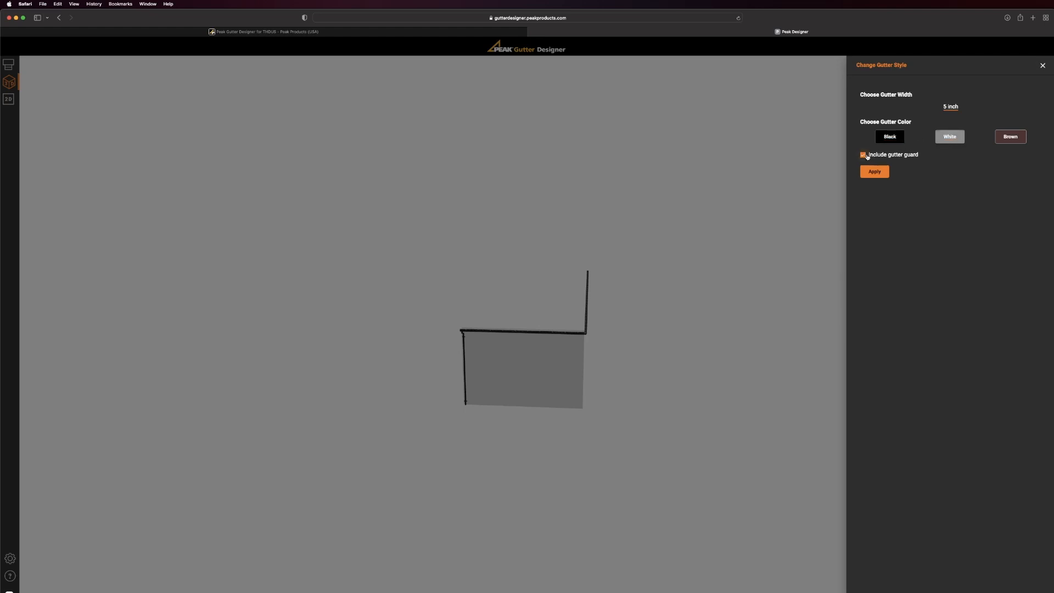
{"action": "left_click", "coordinate": [873, 171]}
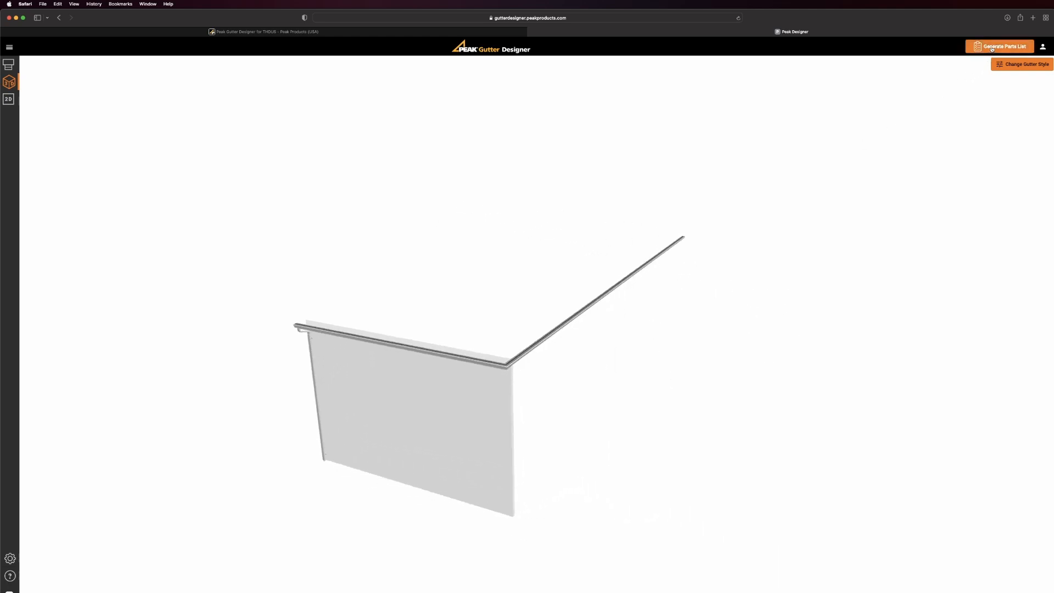
{"action": "left_click", "coordinate": [999, 46]}
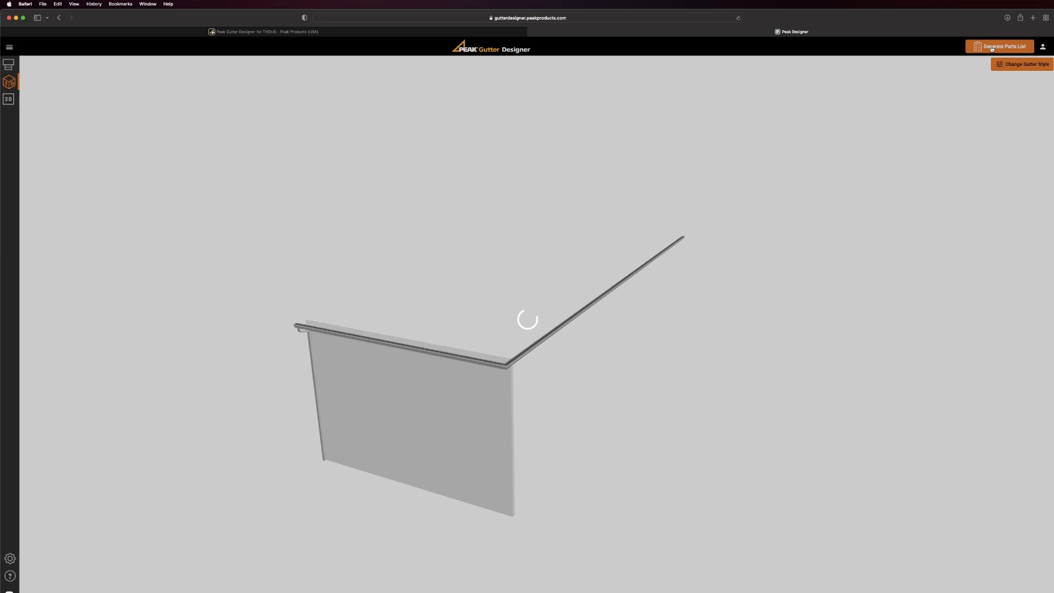
{"action": "left_click", "coordinate": [999, 47]}
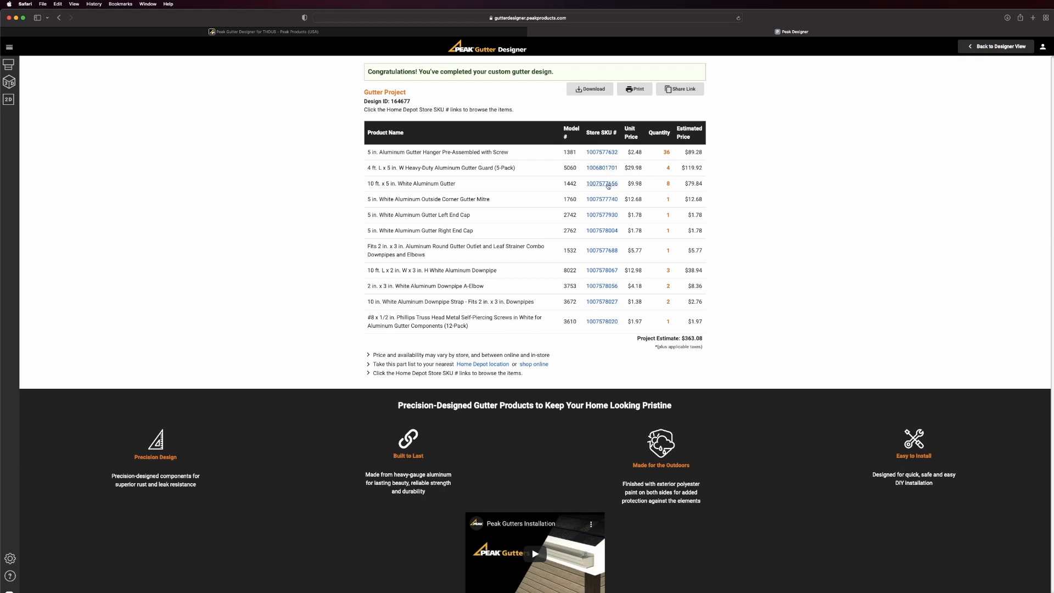
{"action": "mouse_move", "coordinate": [606, 223]}
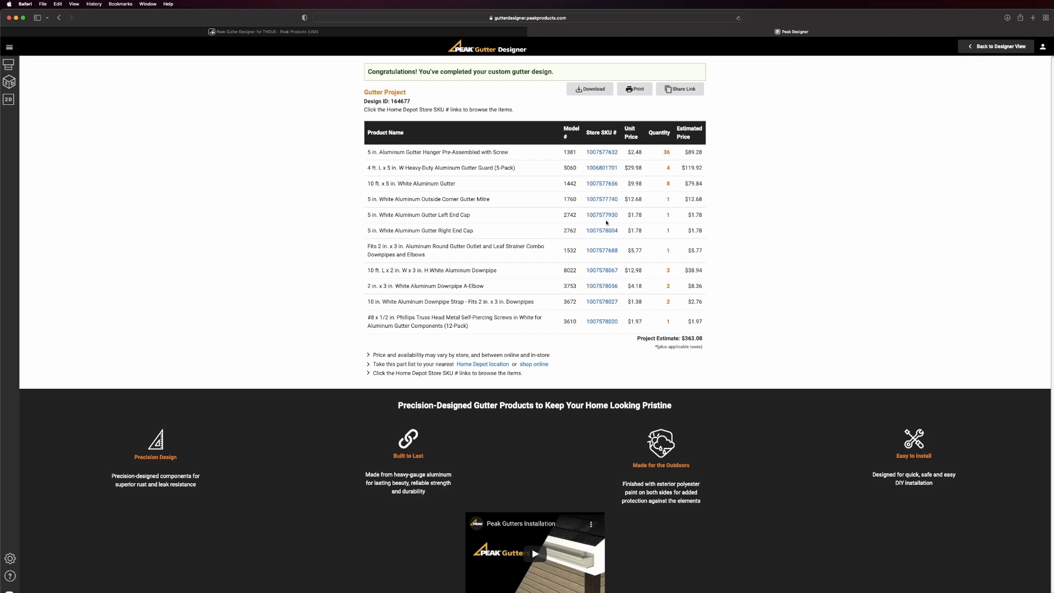
{"action": "mouse_move", "coordinate": [526, 81]}
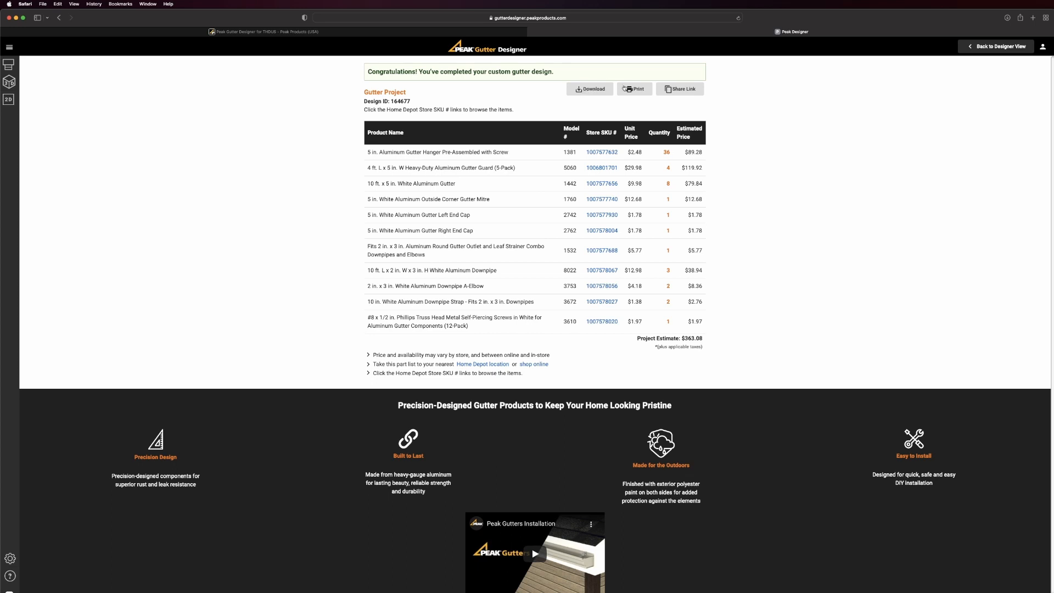
{"action": "mouse_move", "coordinate": [997, 46]}
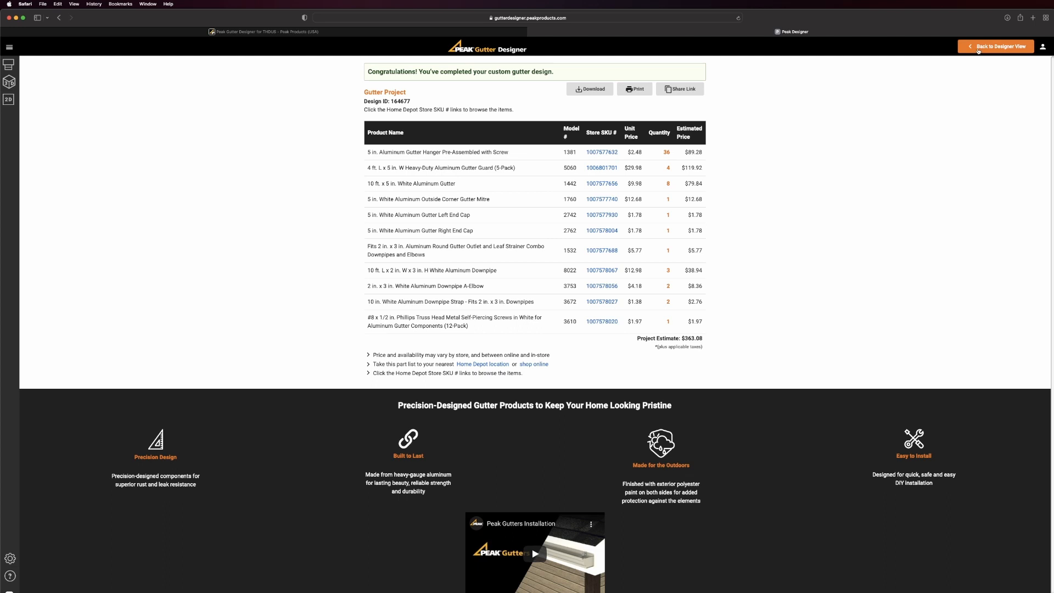
{"action": "left_click", "coordinate": [995, 46]}
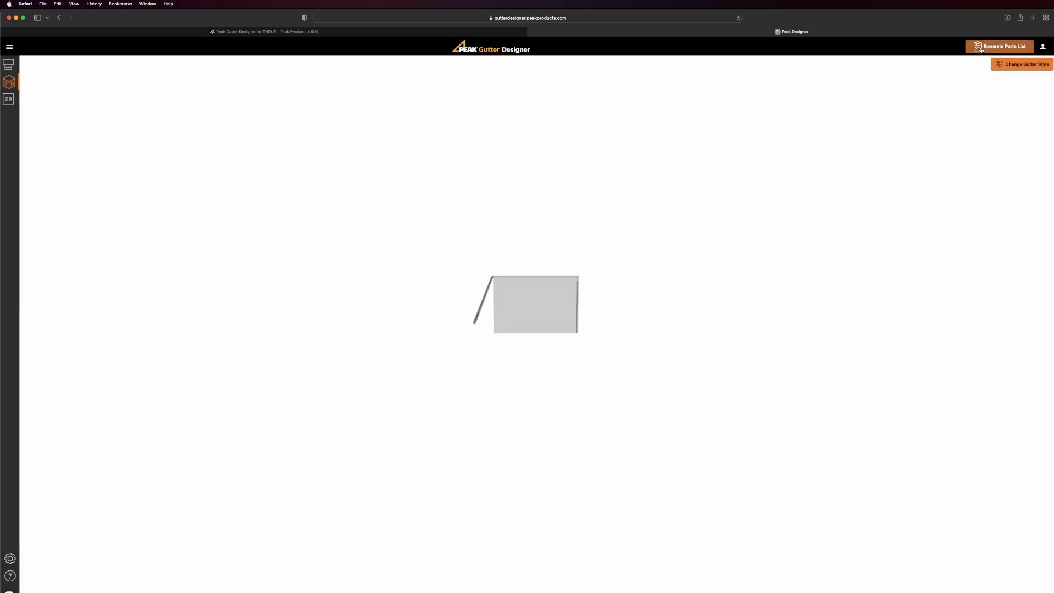